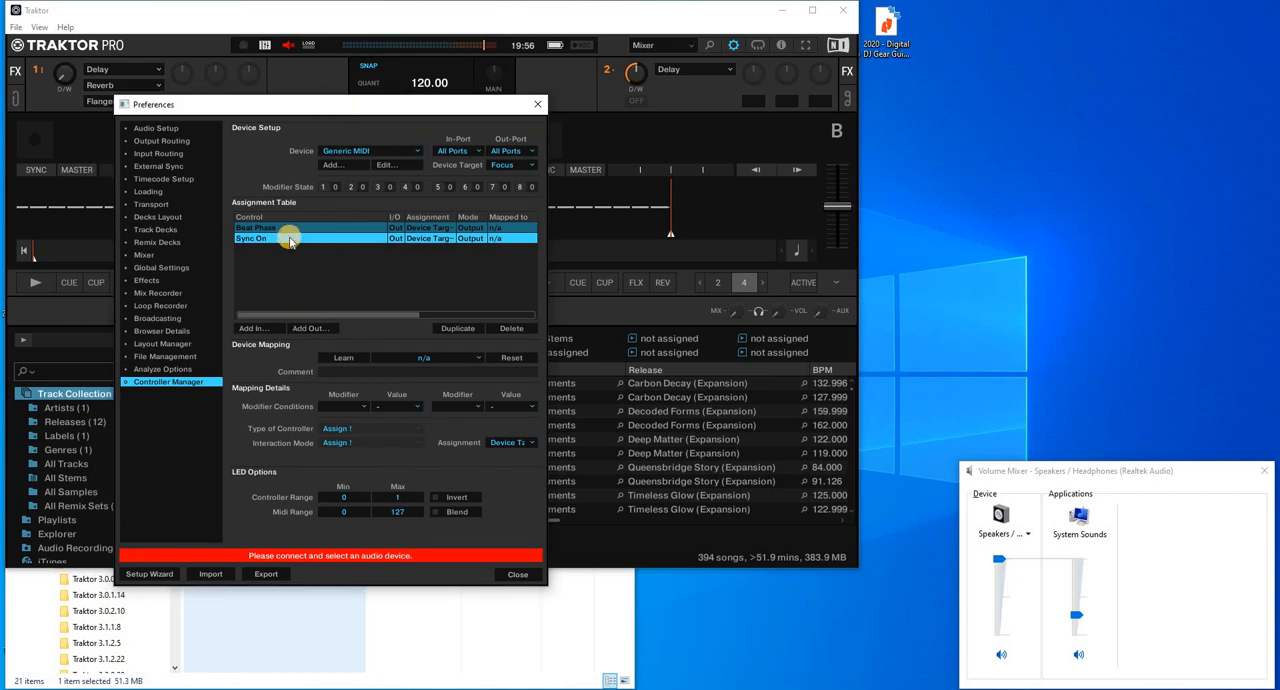
# Select the Beat Phase entry, browse the File Management folder, and exit Traktor
pyautogui.click(290, 228)
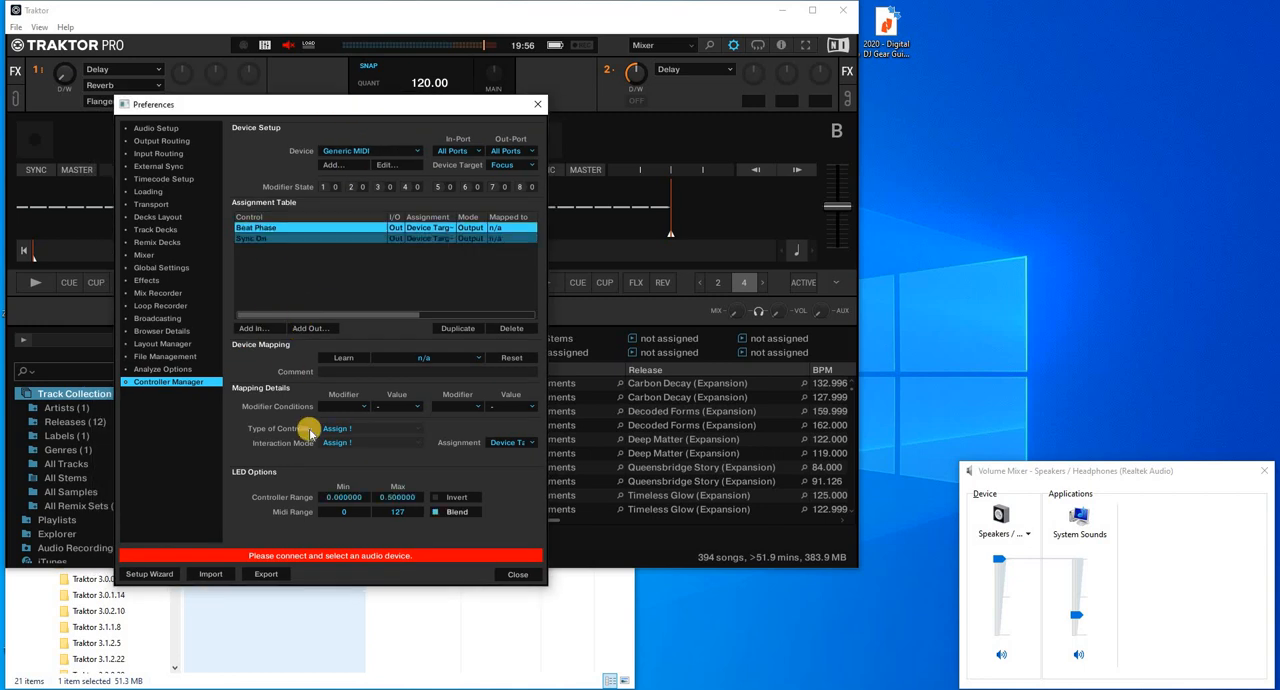
pyautogui.moveTo(352, 492)
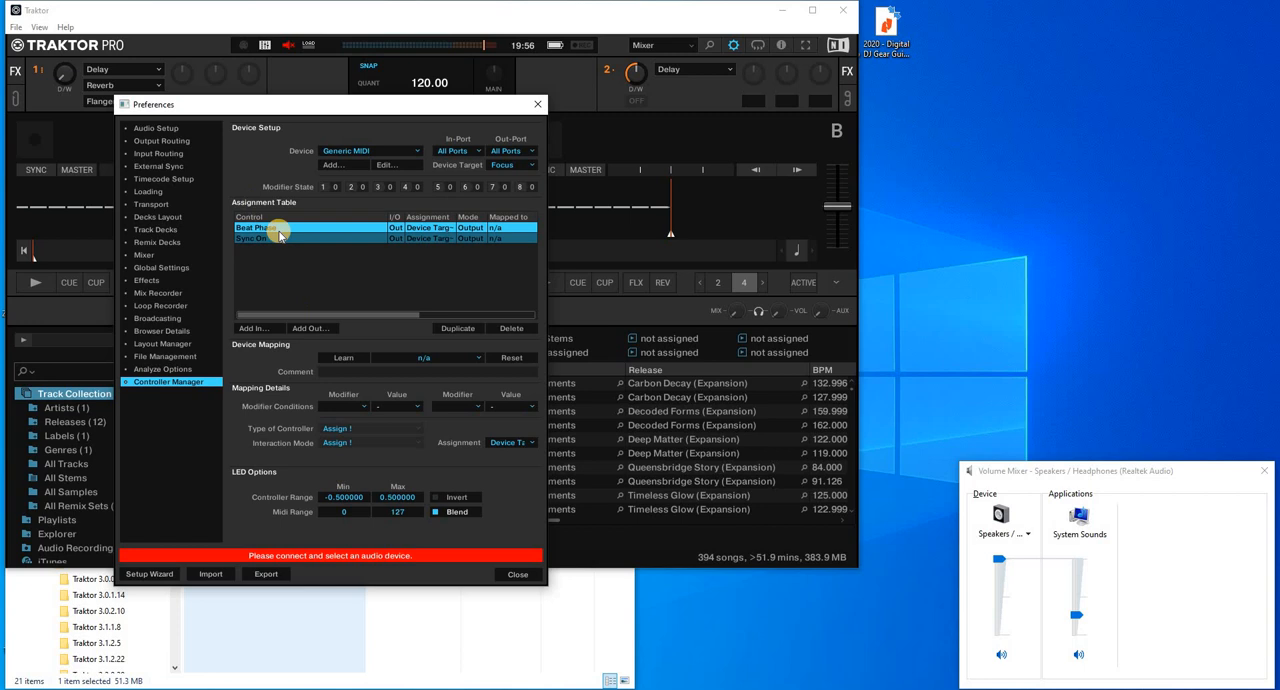
pyautogui.moveTo(308, 240)
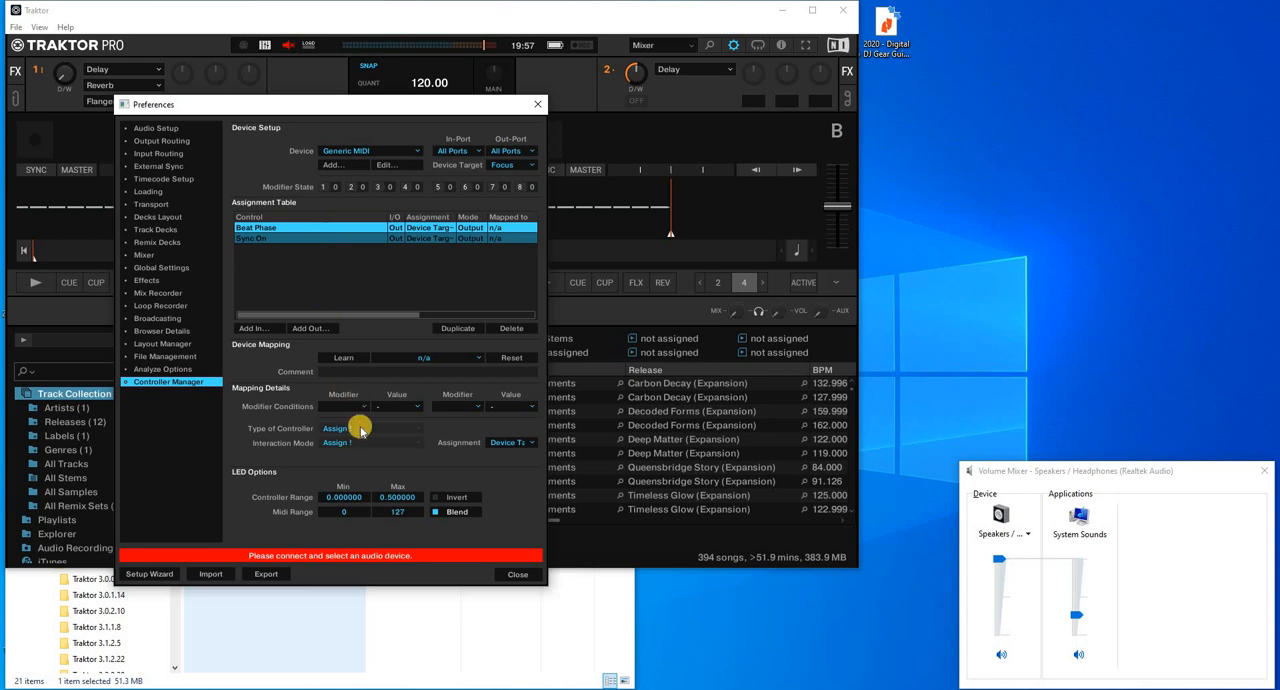
pyautogui.moveTo(338, 498)
pyautogui.write('-0.500000')
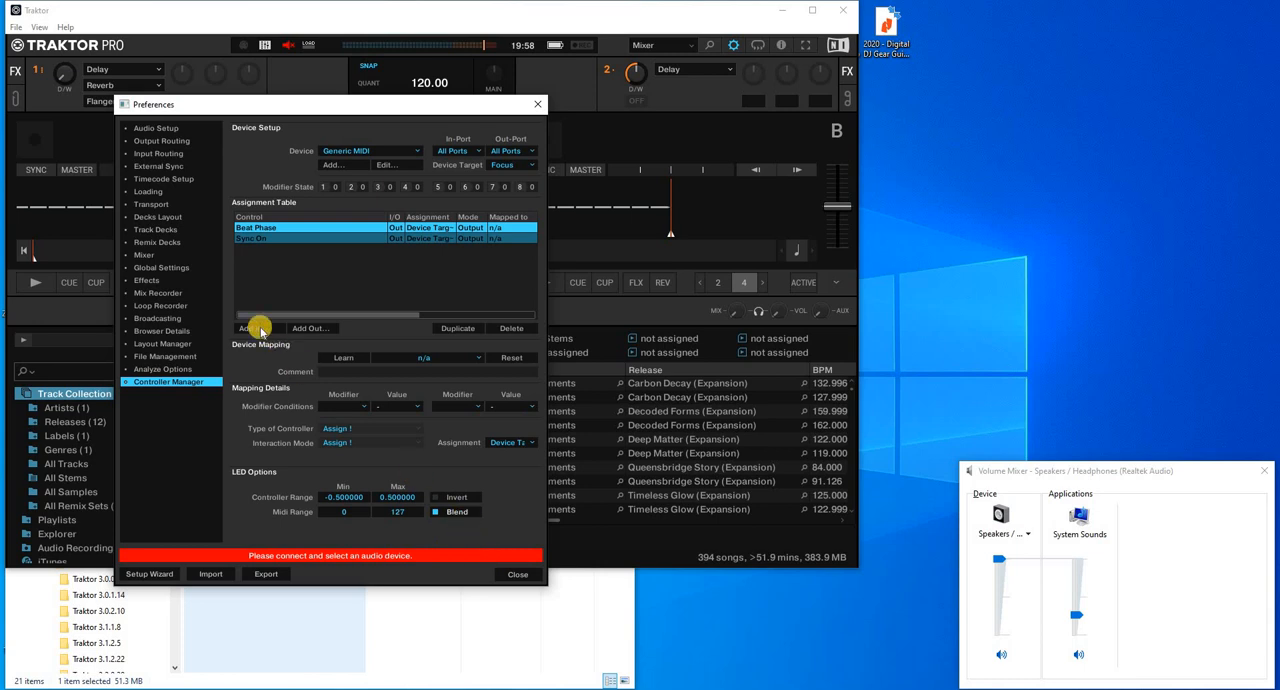
pyautogui.click(164, 356)
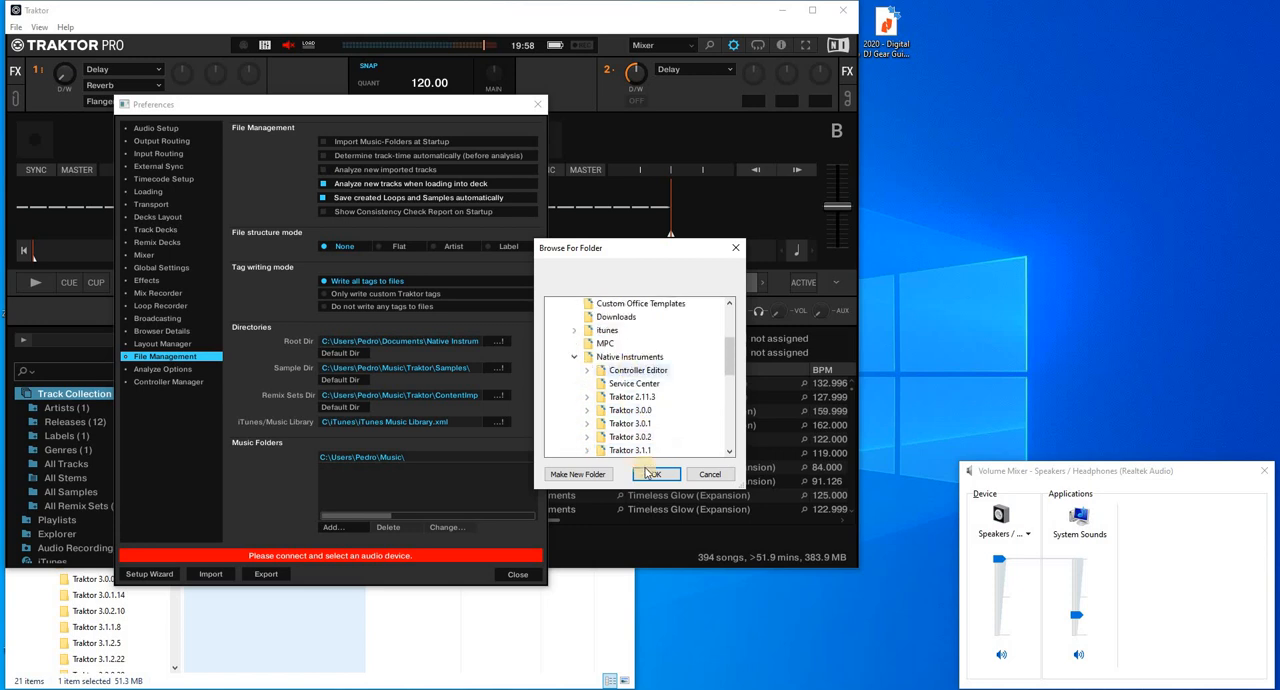
pyautogui.click(576, 472)
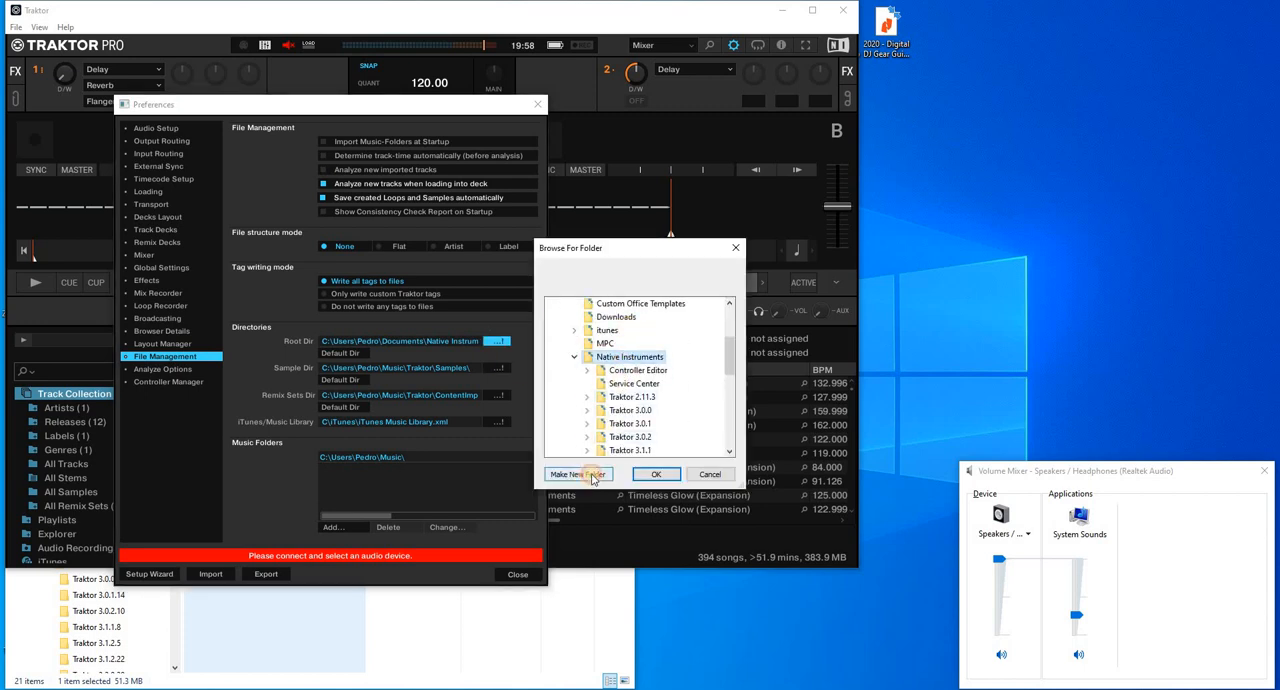
pyautogui.click(578, 474)
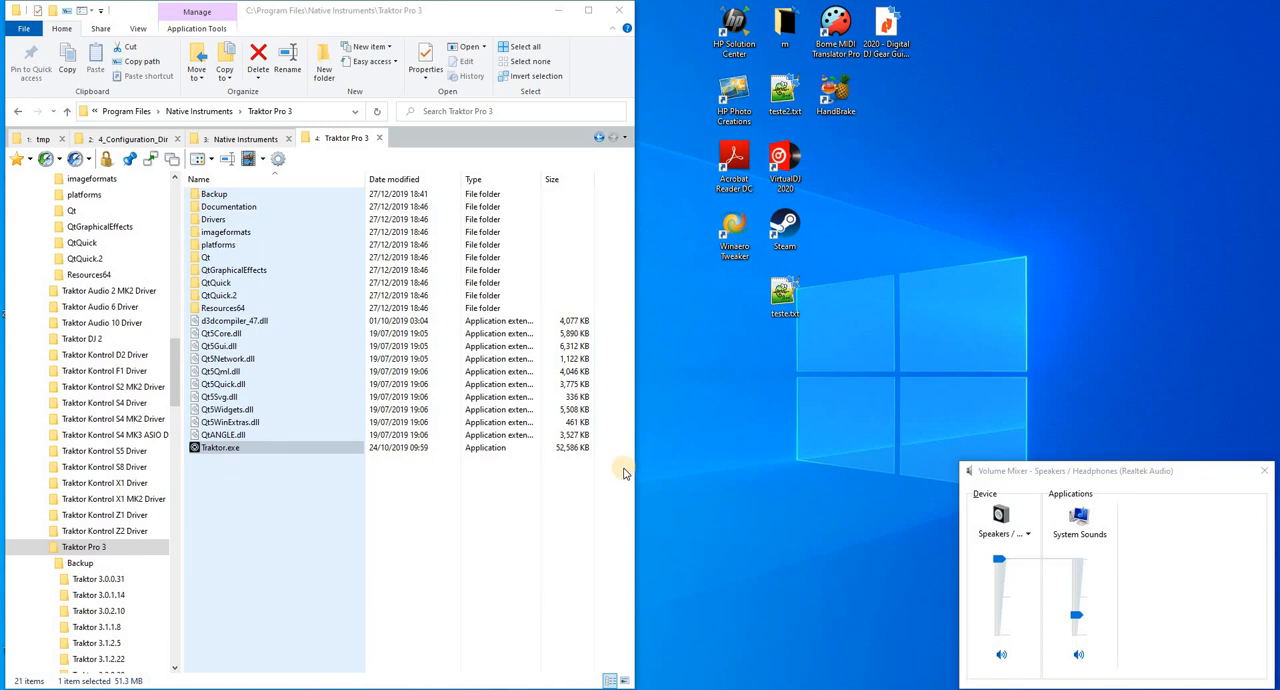
pyautogui.moveTo(680, 428)
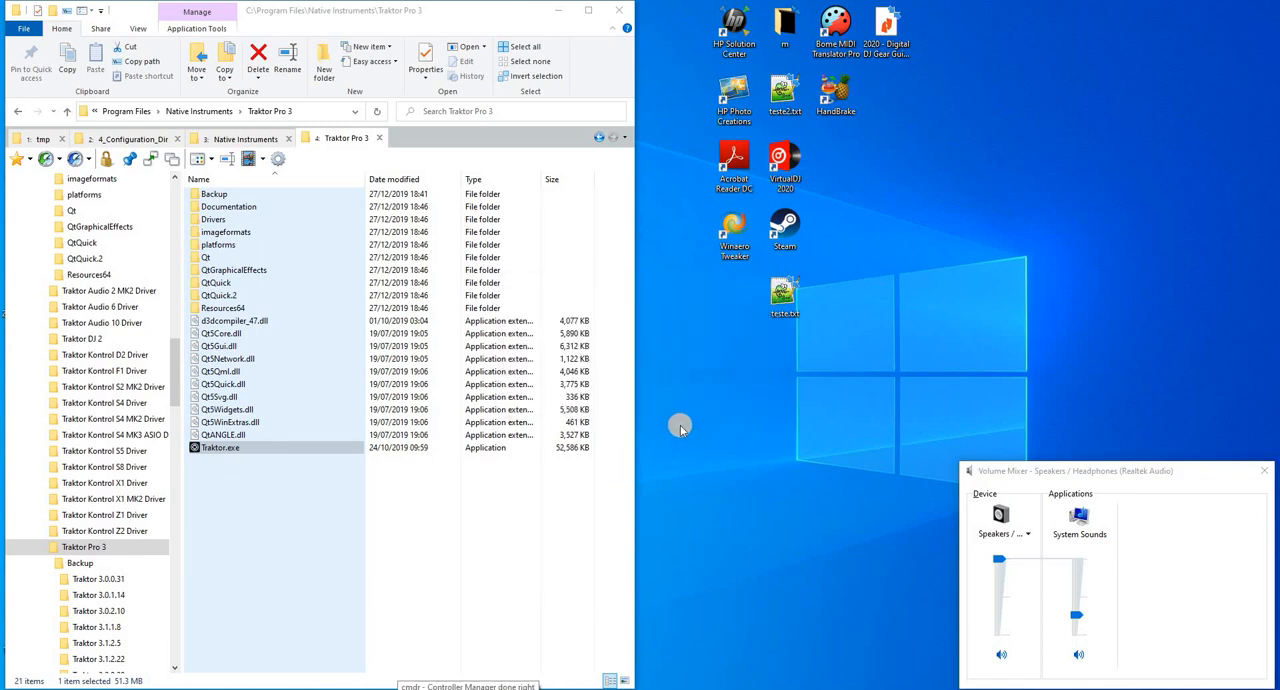
# Relaunch Traktor Pro 3 from Traktor.exe so the Setup Wizard appears
pyautogui.doubleClick(220, 448)
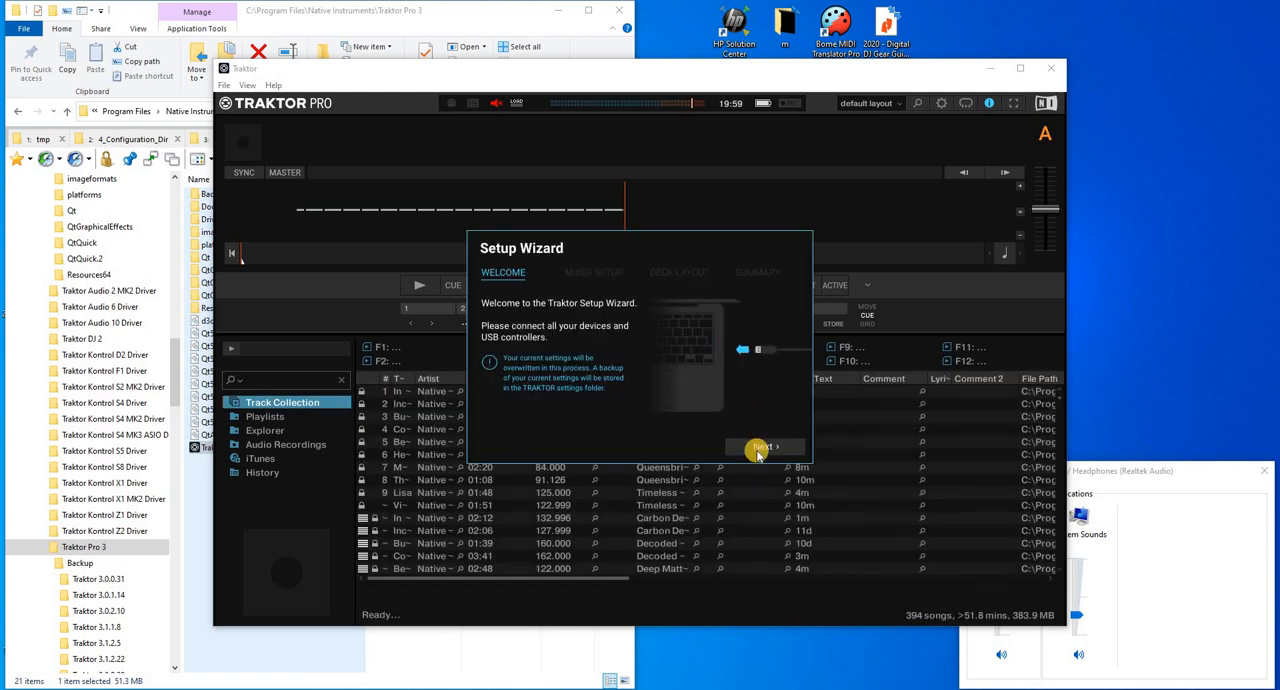
# Close the Setup Wizard, returning to Preferences at Audio Setup
pyautogui.click(764, 448)
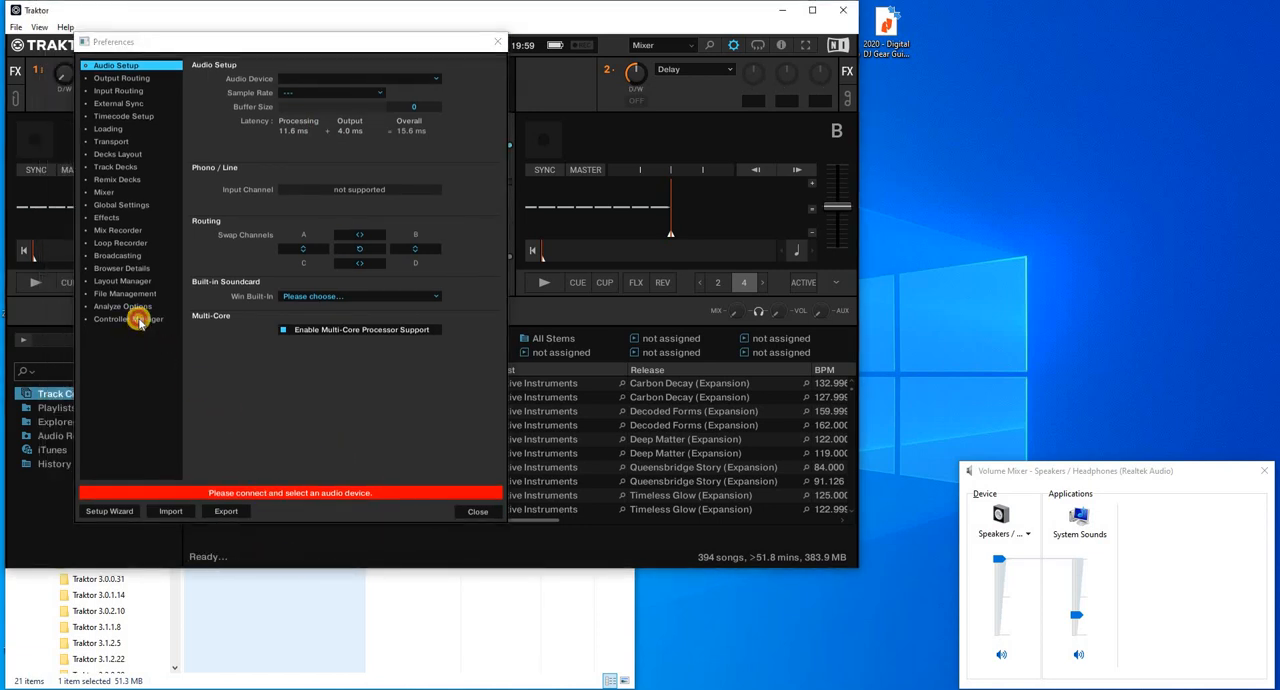
# Add a Generic MIDI device in Controller Manager with a Deck Common Beat Phase output
pyautogui.click(128, 318)
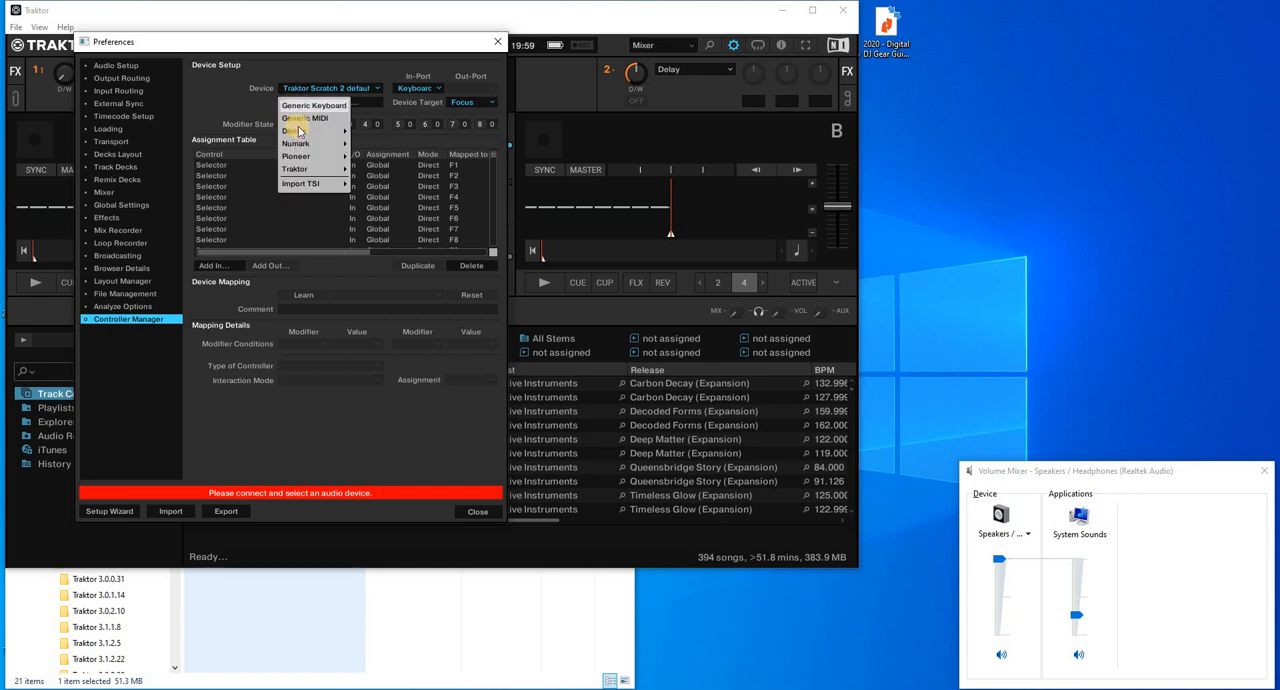
pyautogui.click(306, 118)
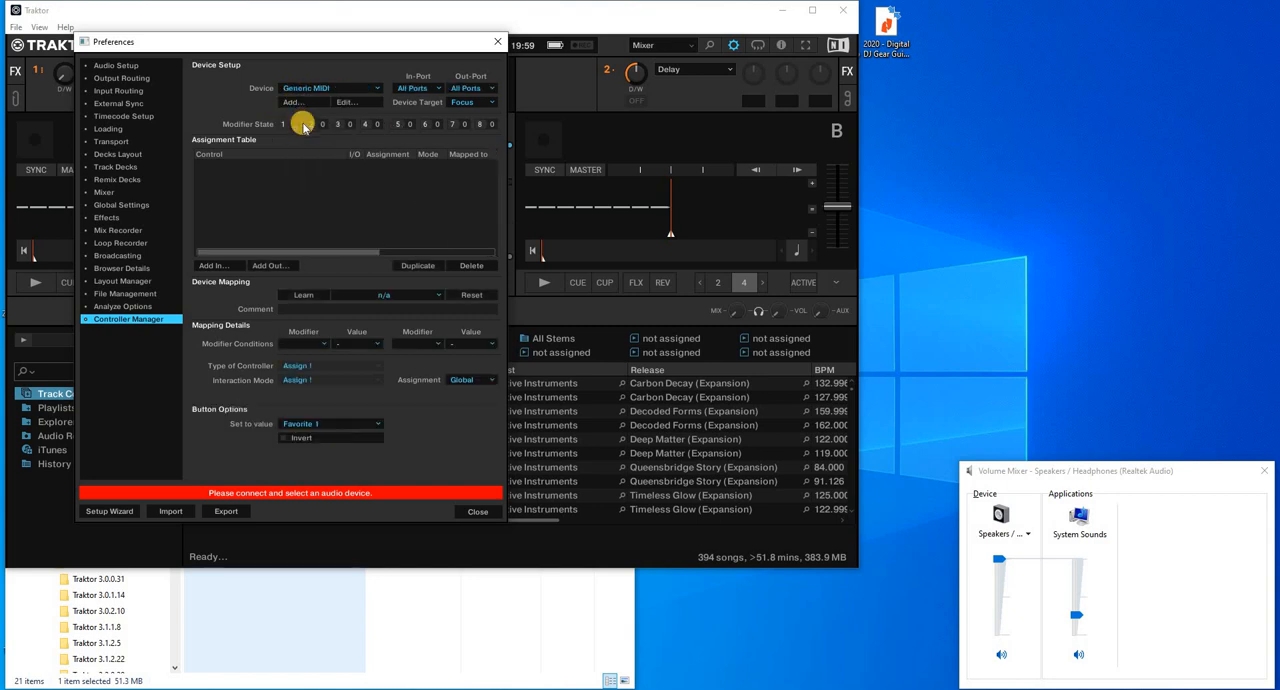
pyautogui.click(212, 264)
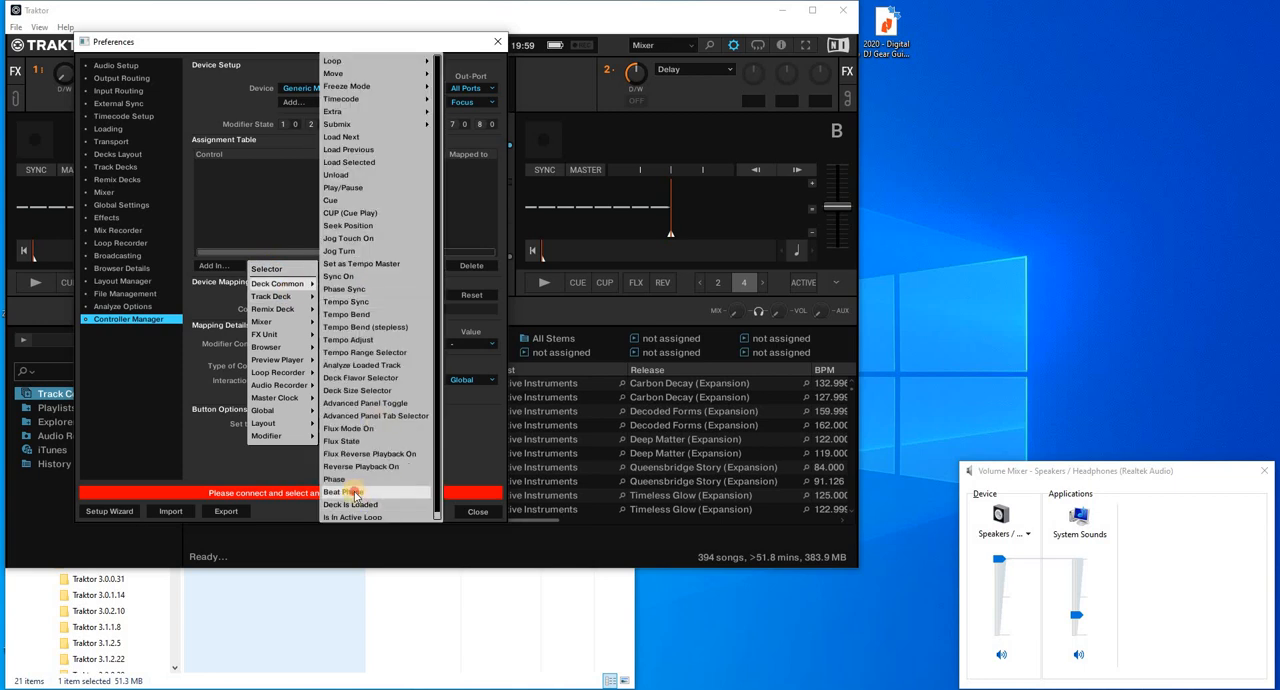
pyautogui.click(336, 492)
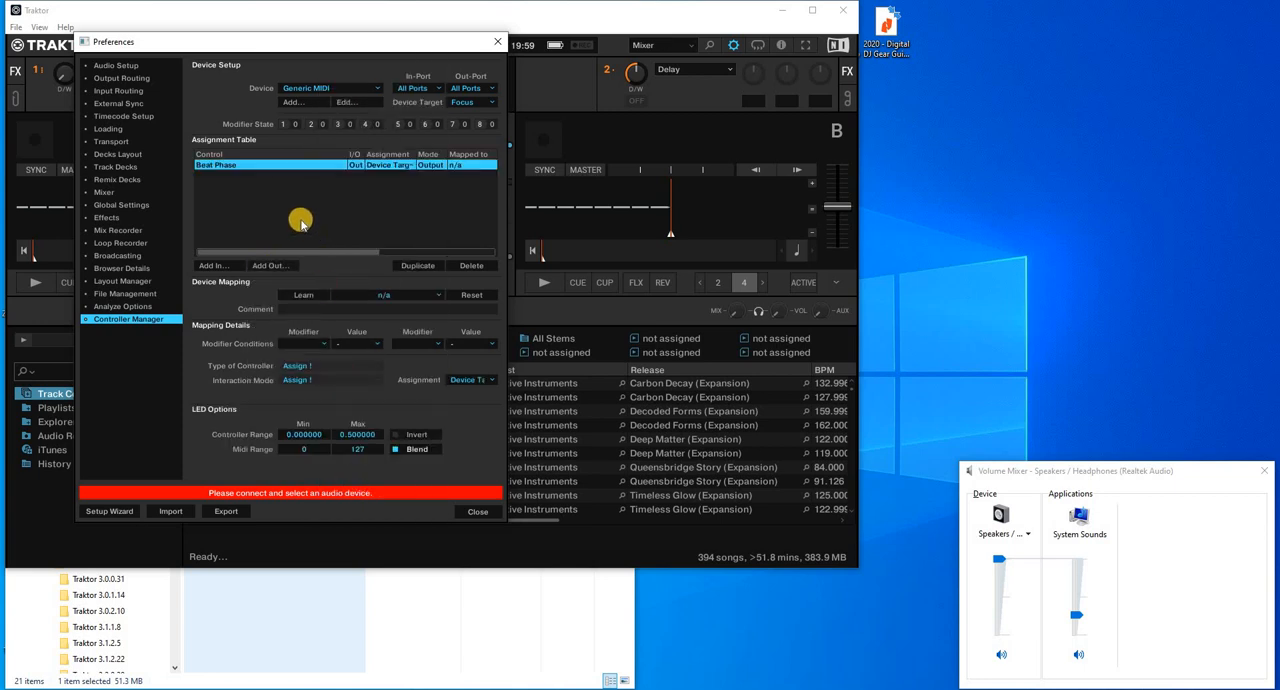